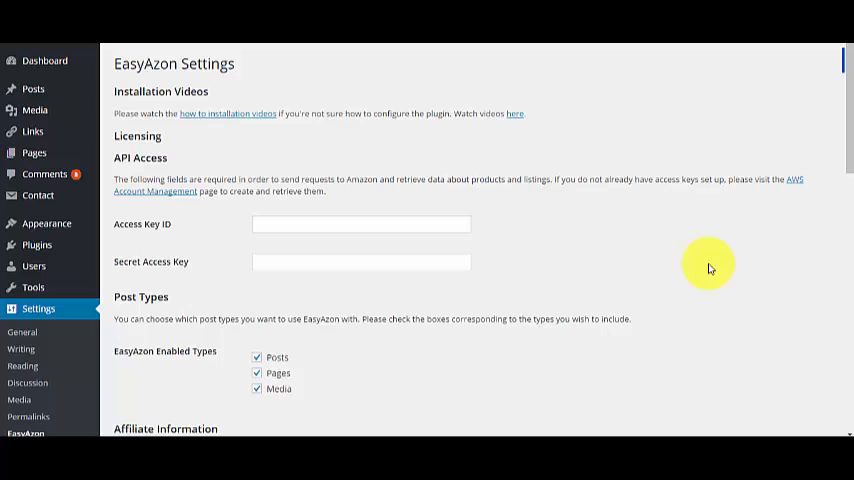
{"action": "mouse_move", "coordinate": [700, 272]}
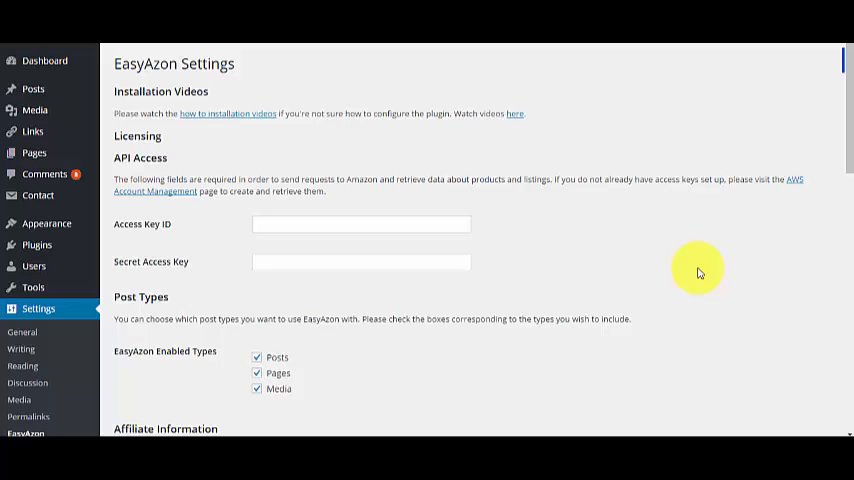
{"action": "mouse_move", "coordinate": [424, 218]}
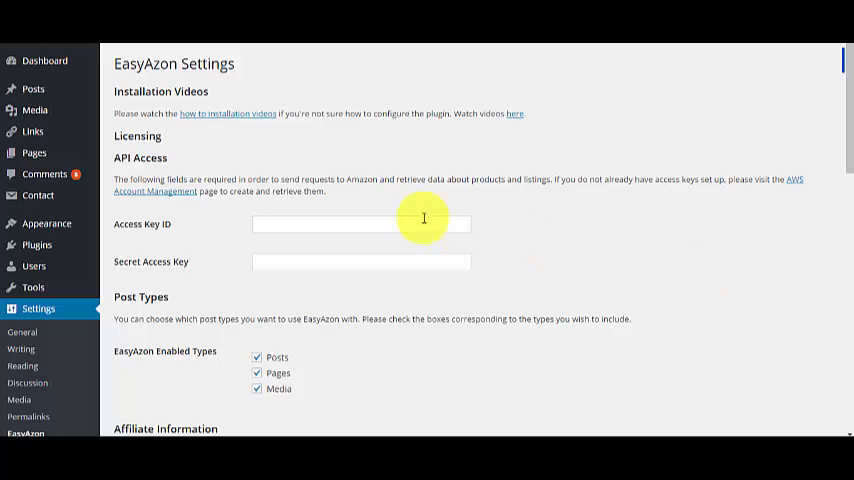
{"action": "mouse_move", "coordinate": [272, 224]}
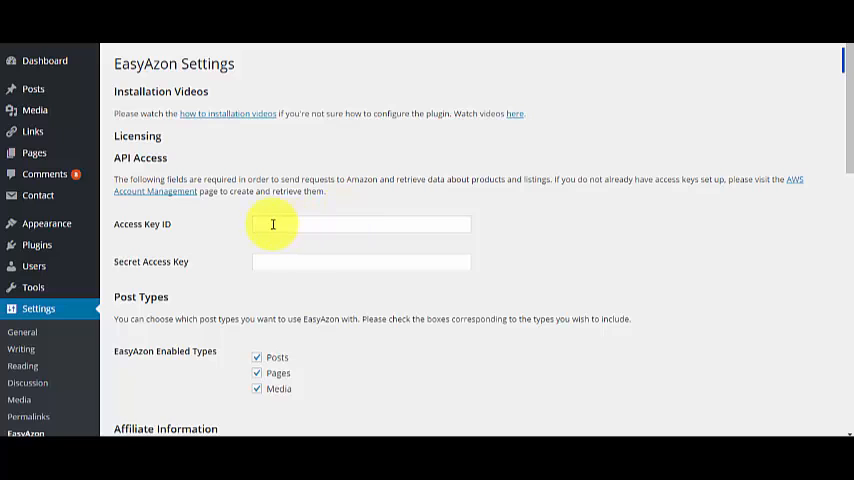
{"action": "mouse_move", "coordinate": [118, 64]}
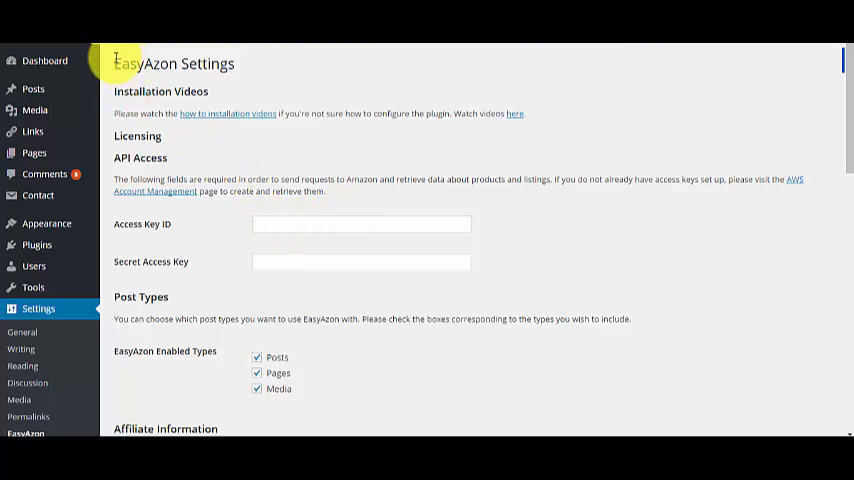
{"action": "mouse_move", "coordinate": [352, 228]}
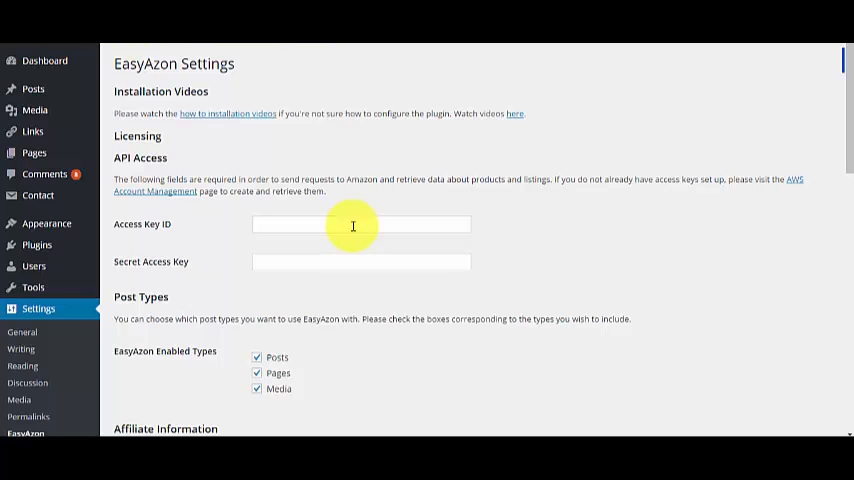
{"action": "mouse_move", "coordinate": [226, 220]}
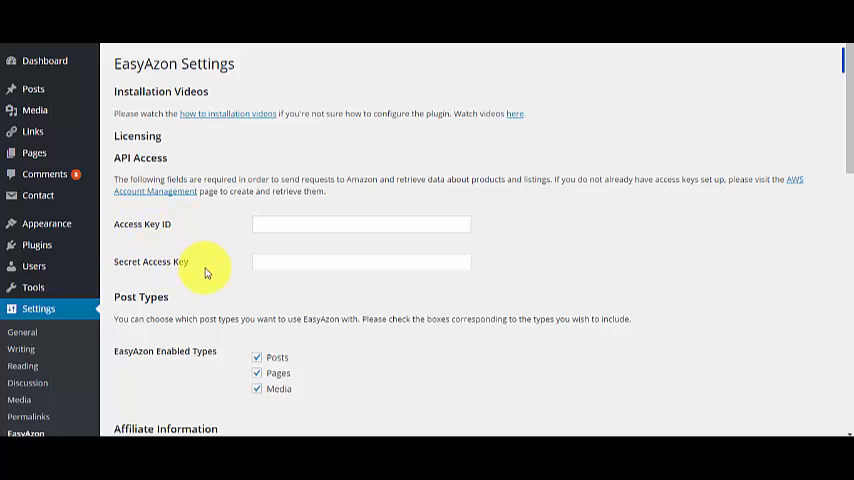
{"action": "mouse_move", "coordinate": [200, 220]}
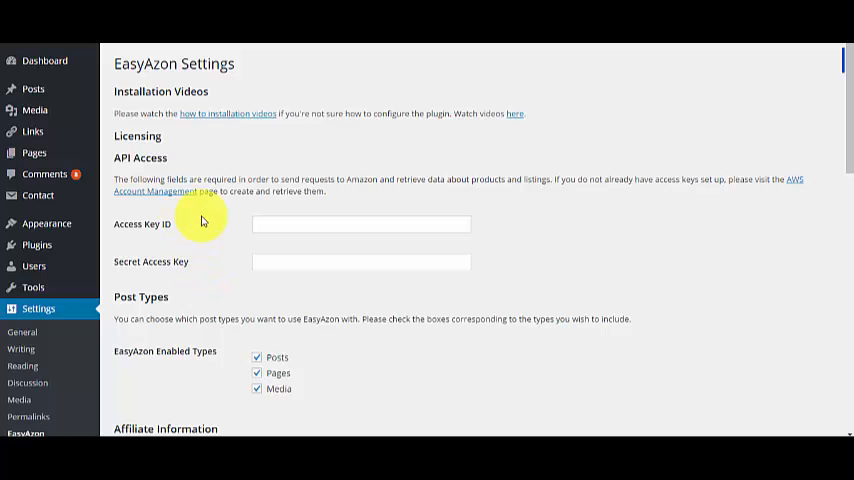
{"action": "mouse_move", "coordinate": [136, 192]}
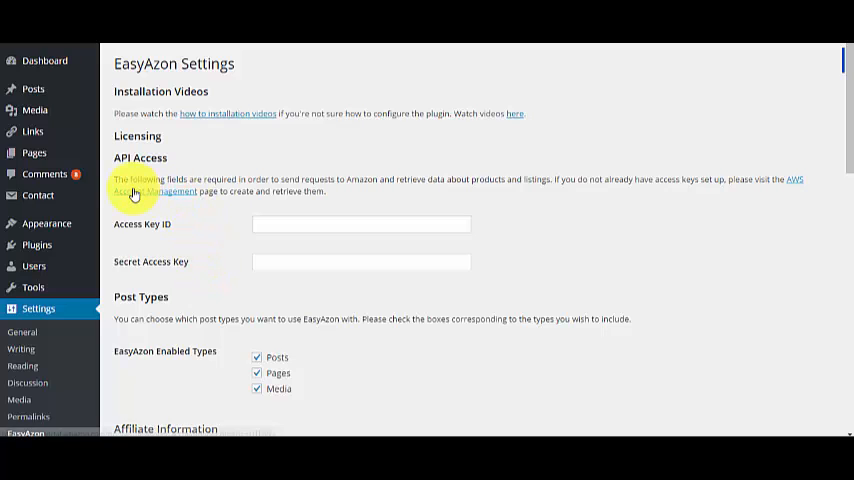
{"action": "mouse_move", "coordinate": [400, 184]}
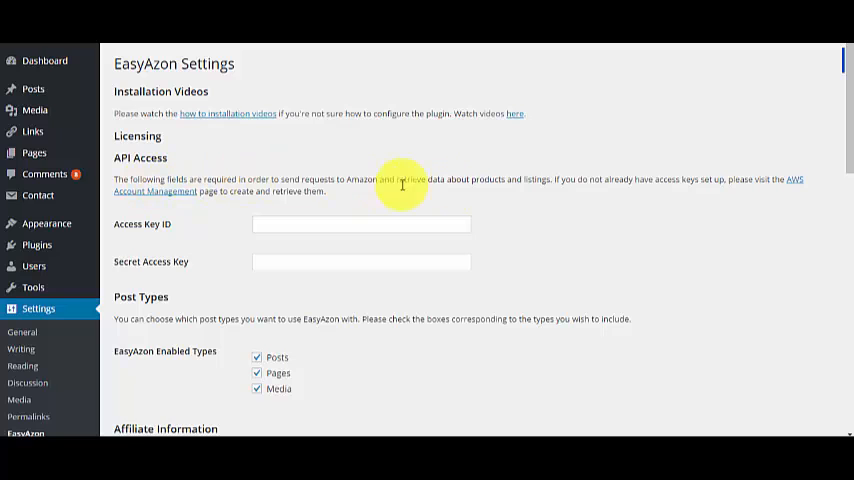
{"action": "mouse_move", "coordinate": [120, 192]}
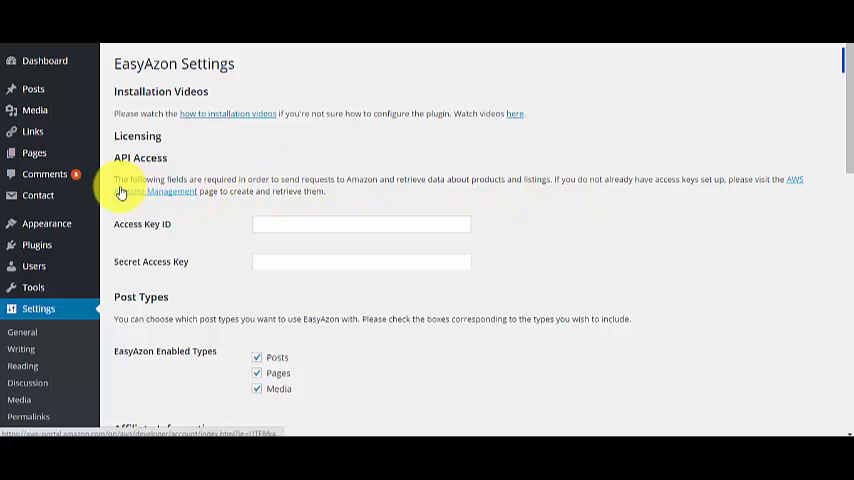
{"action": "mouse_move", "coordinate": [268, 180]}
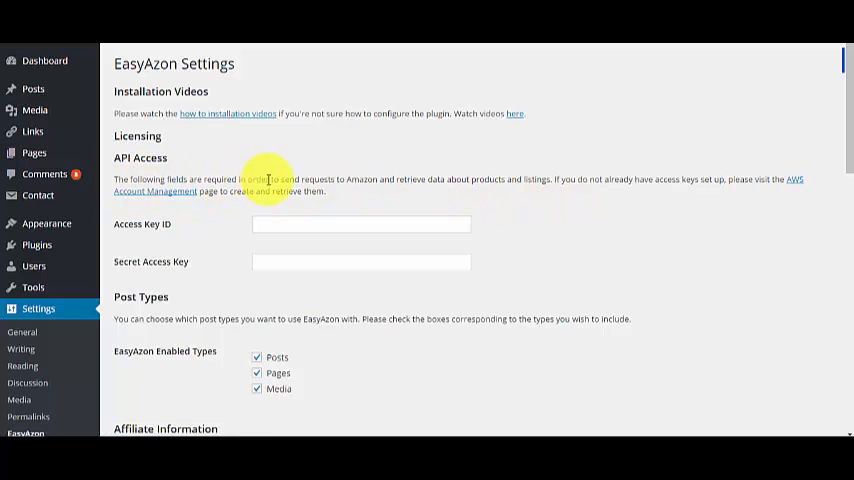
{"action": "mouse_move", "coordinate": [484, 180]}
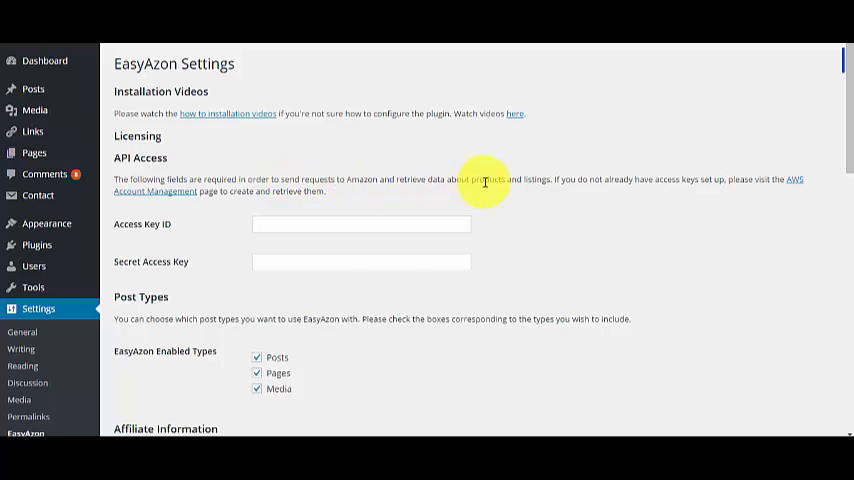
{"action": "mouse_move", "coordinate": [616, 208]}
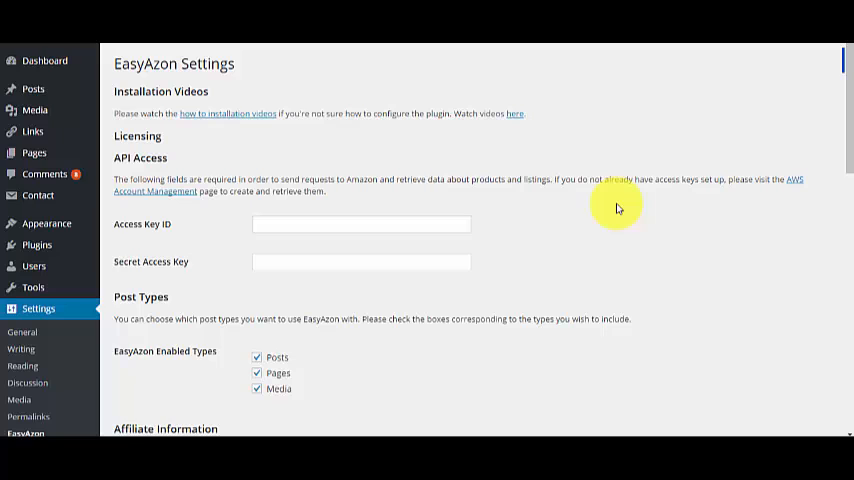
{"action": "mouse_move", "coordinate": [184, 200]}
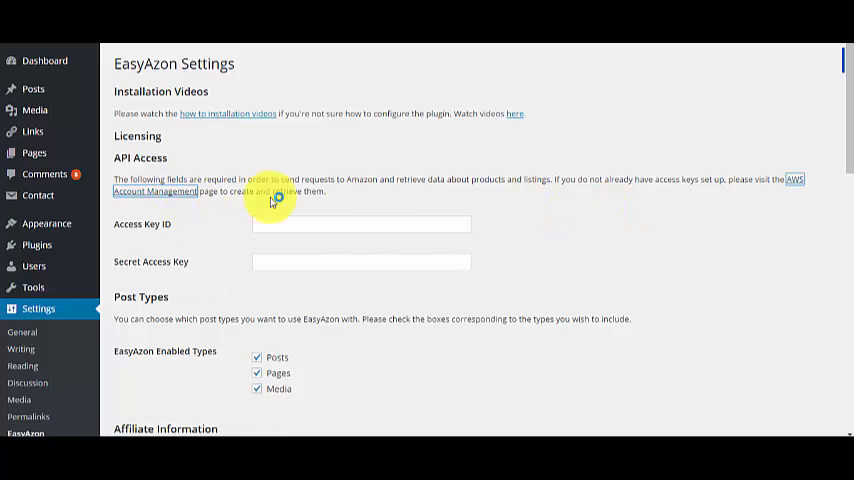
{"action": "mouse_move", "coordinate": [338, 184]}
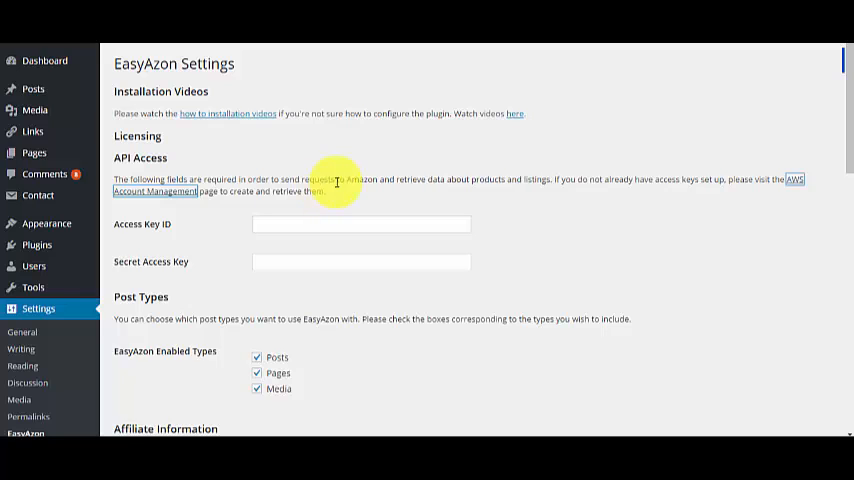
{"action": "mouse_move", "coordinate": [280, 106]}
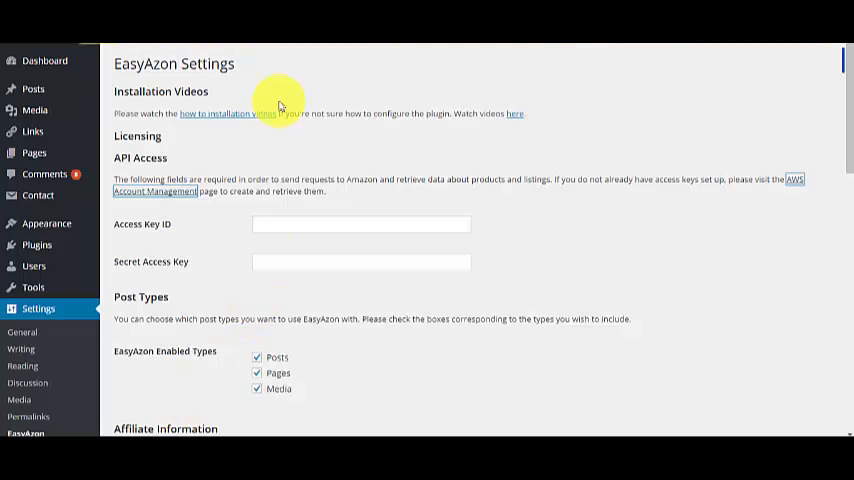
{"action": "mouse_move", "coordinate": [280, 108]}
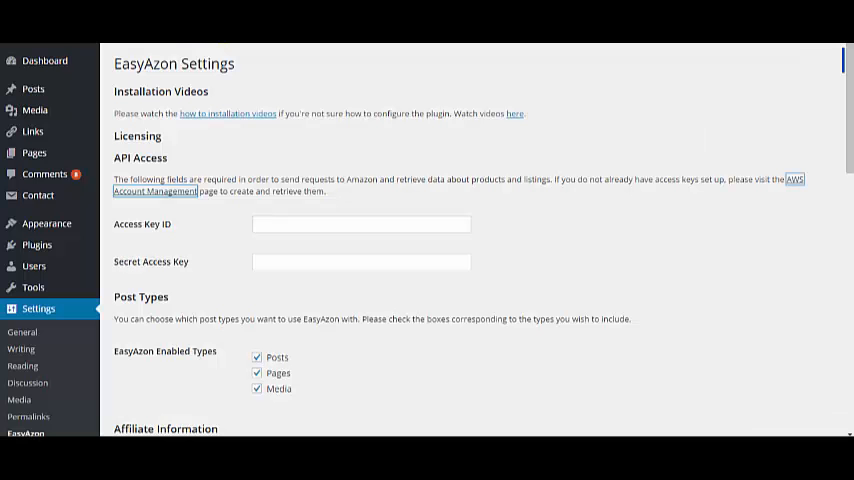
{"action": "mouse_move", "coordinate": [308, 144]}
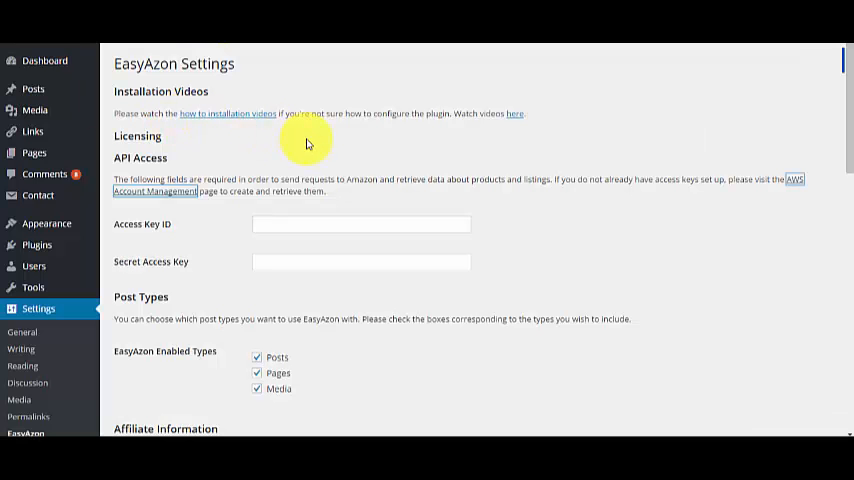
Bring up the EasyAzon installation instructions and scroll to 'Step 2 – Upload EasyAzon Core & Pro'
{"action": "left_click", "coordinate": [228, 112]}
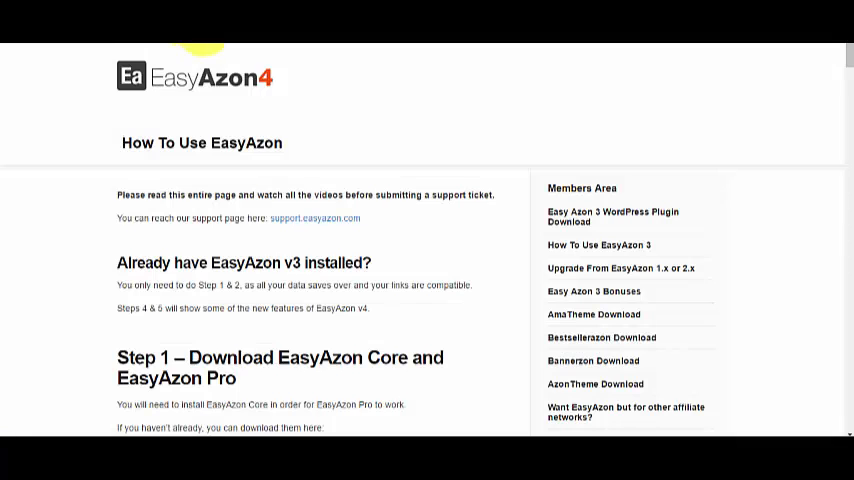
{"action": "mouse_move", "coordinate": [228, 194]}
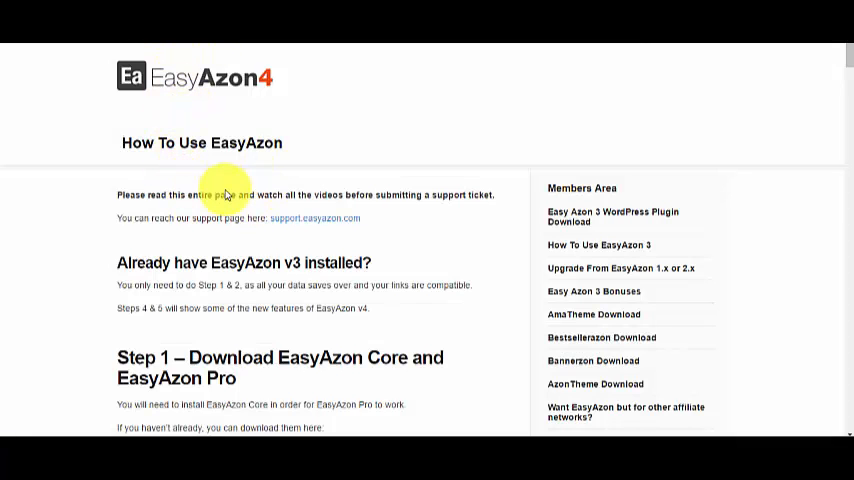
{"action": "mouse_move", "coordinate": [310, 280]}
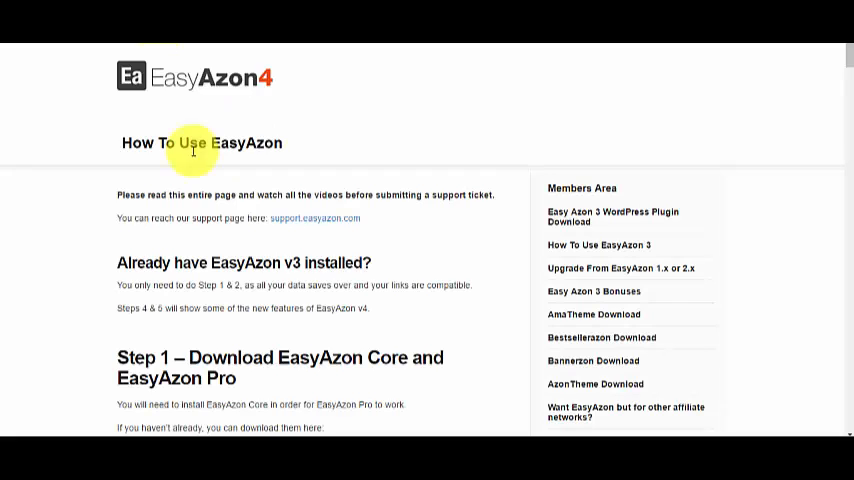
{"action": "scroll", "scroll_direction": "down", "scroll_amount": 3}
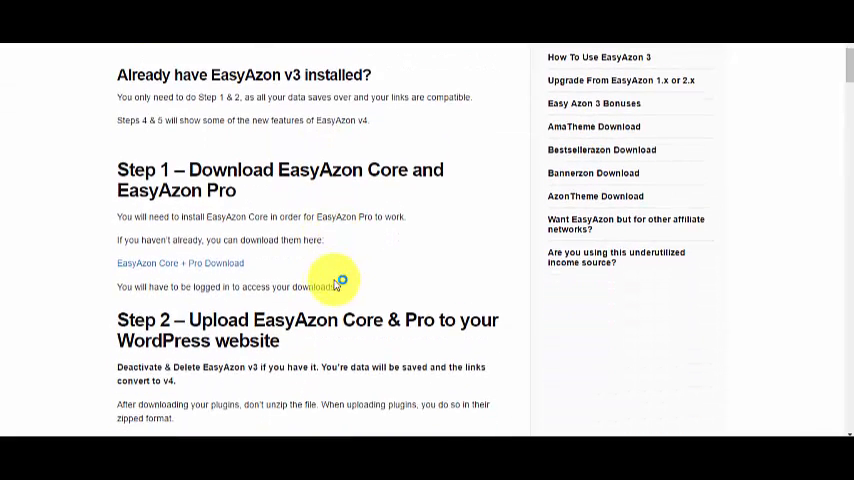
{"action": "scroll", "scroll_direction": "down", "scroll_amount": 3}
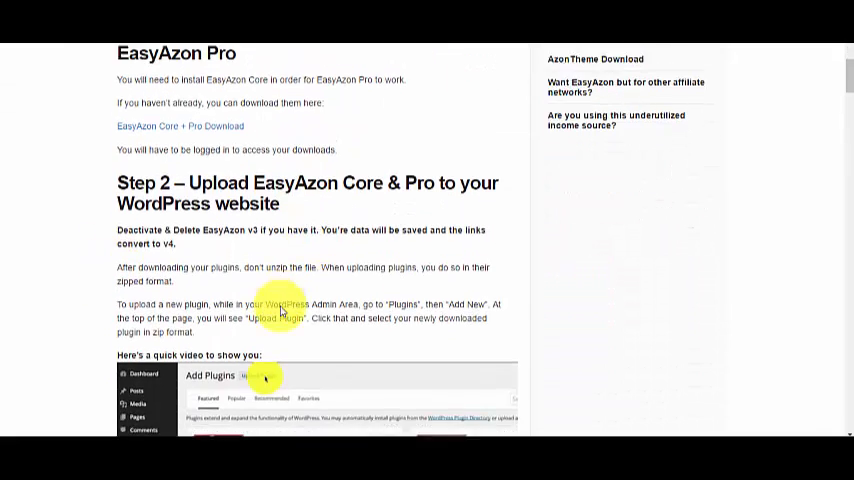
{"action": "scroll", "scroll_direction": "up", "scroll_amount": 3}
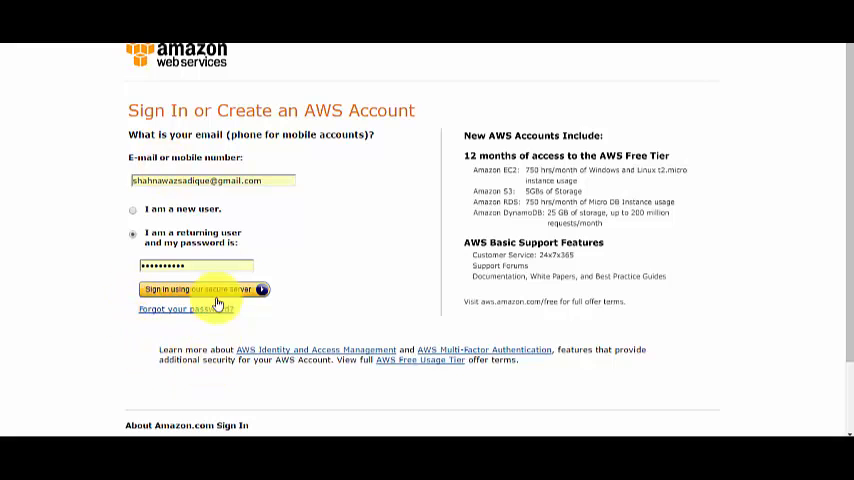
Scroll the AWS sign-in page to review the returning-user login and free-tier details
{"action": "scroll", "scroll_direction": "down", "scroll_amount": 3}
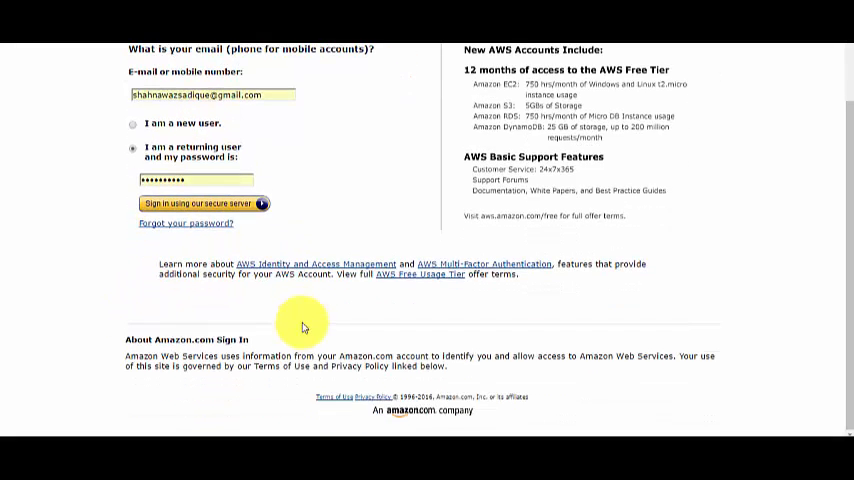
{"action": "scroll", "scroll_direction": "up", "scroll_amount": 3}
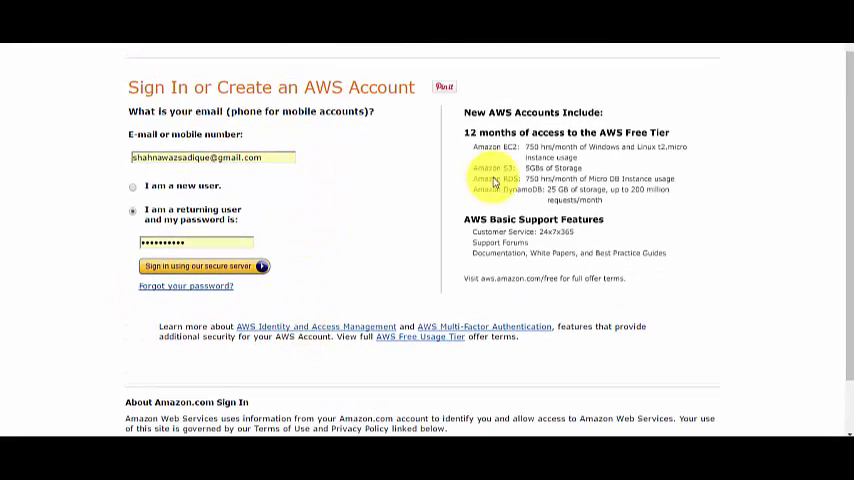
{"action": "mouse_move", "coordinate": [492, 182]}
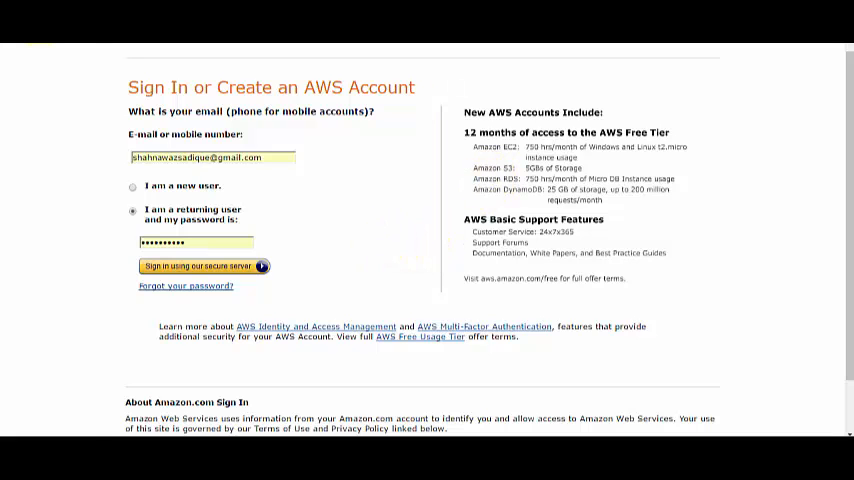
{"action": "left_click", "coordinate": [198, 266]}
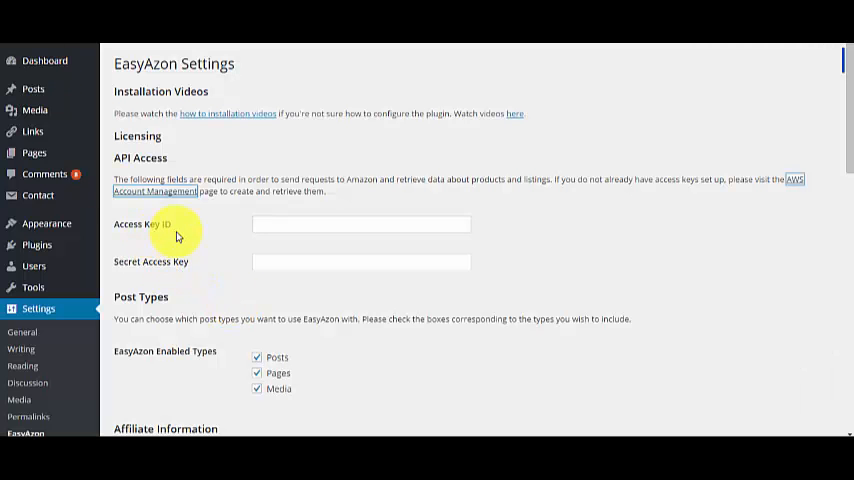
{"action": "mouse_move", "coordinate": [178, 236]}
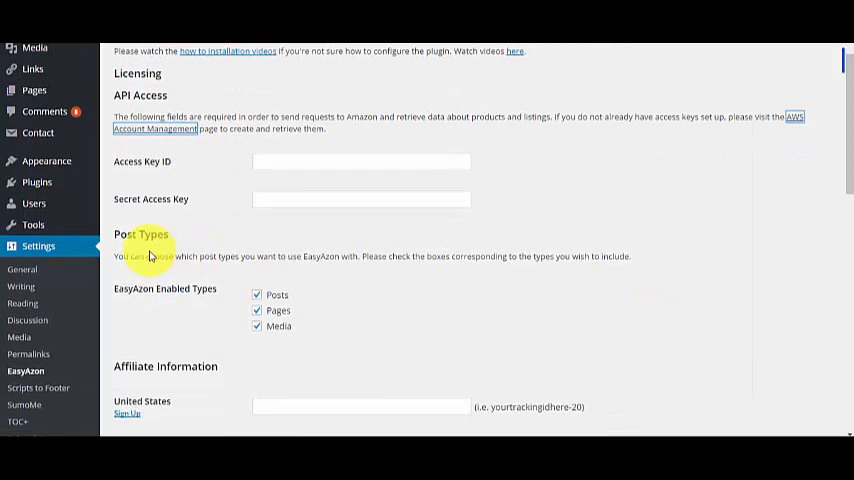
{"action": "mouse_move", "coordinate": [240, 256]}
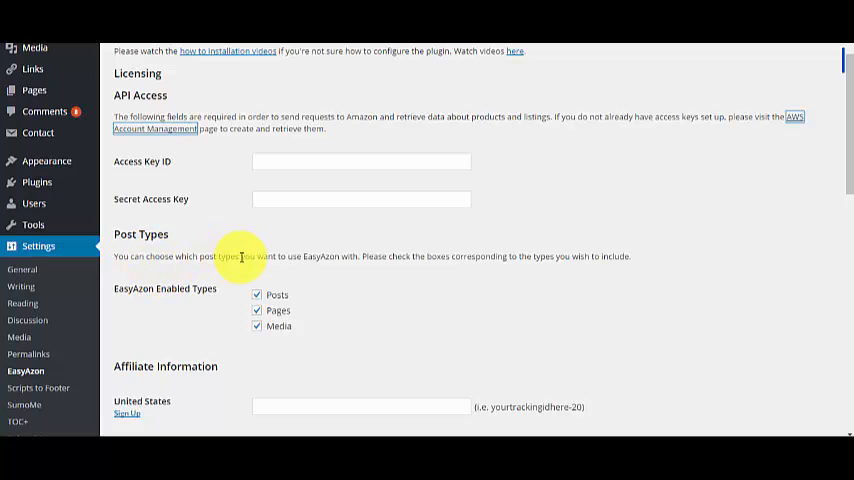
{"action": "scroll", "scroll_direction": "down", "scroll_amount": 3}
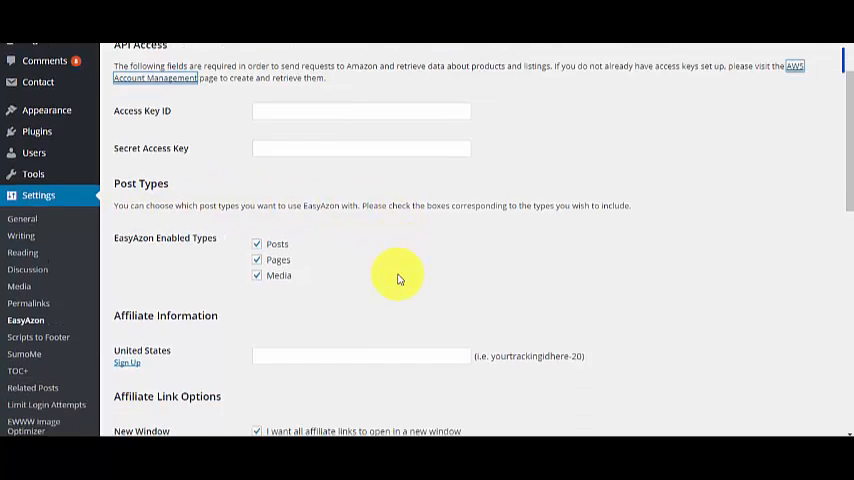
{"action": "scroll", "scroll_direction": "down", "scroll_amount": 3}
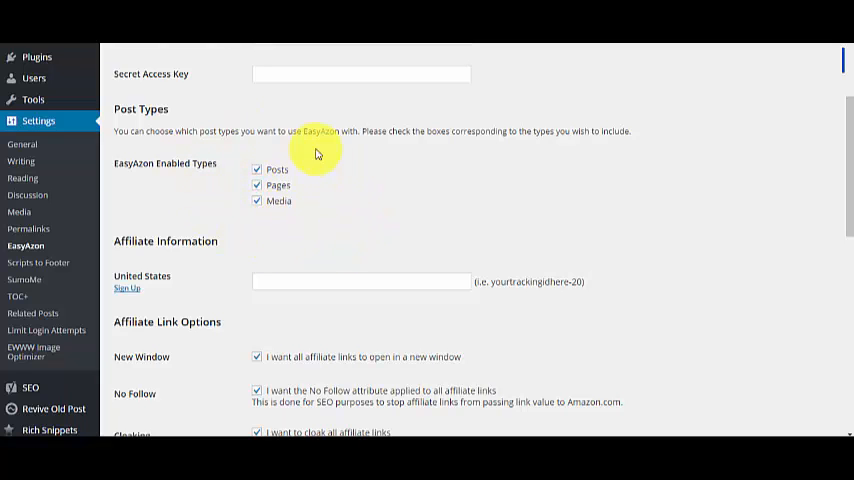
{"action": "mouse_move", "coordinate": [332, 176]}
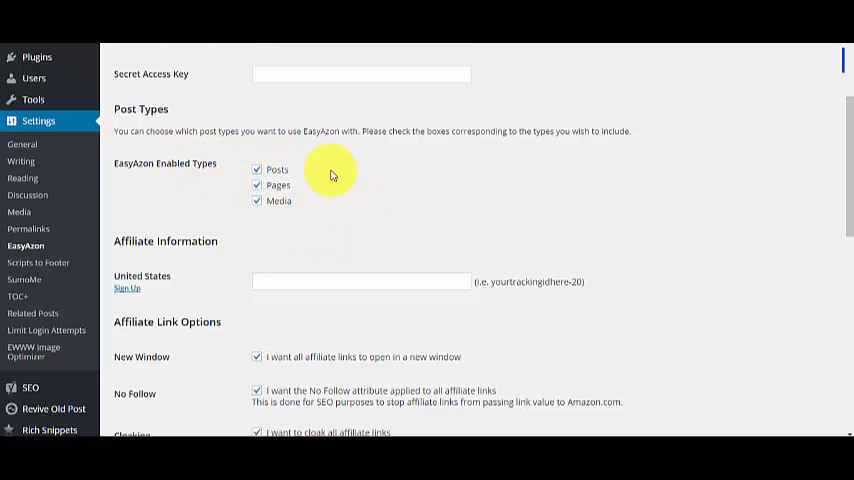
{"action": "mouse_move", "coordinate": [258, 132]}
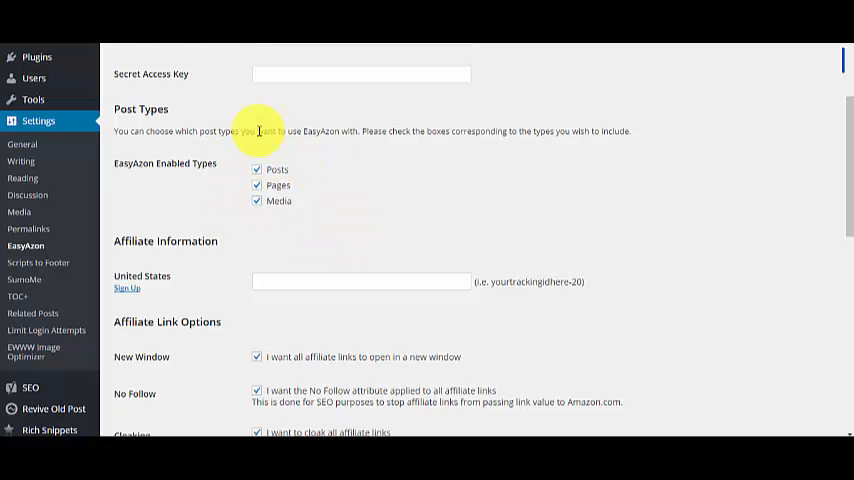
{"action": "scroll", "scroll_direction": "down", "scroll_amount": 3}
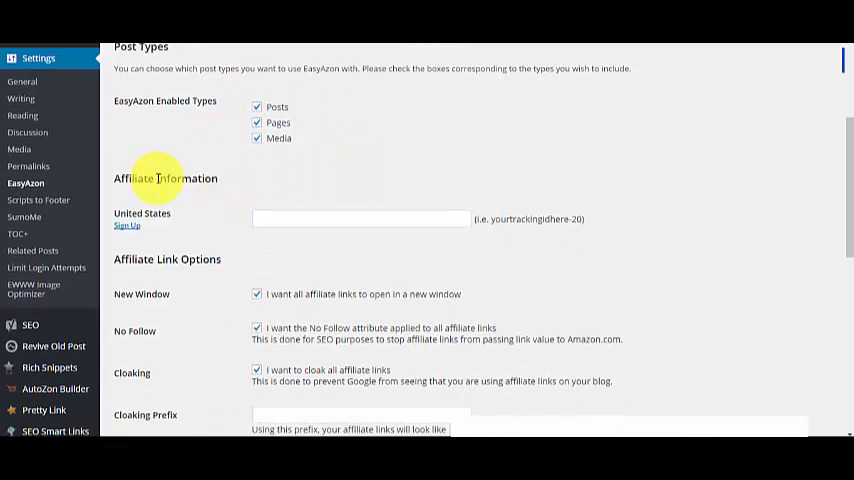
{"action": "mouse_move", "coordinate": [584, 224]}
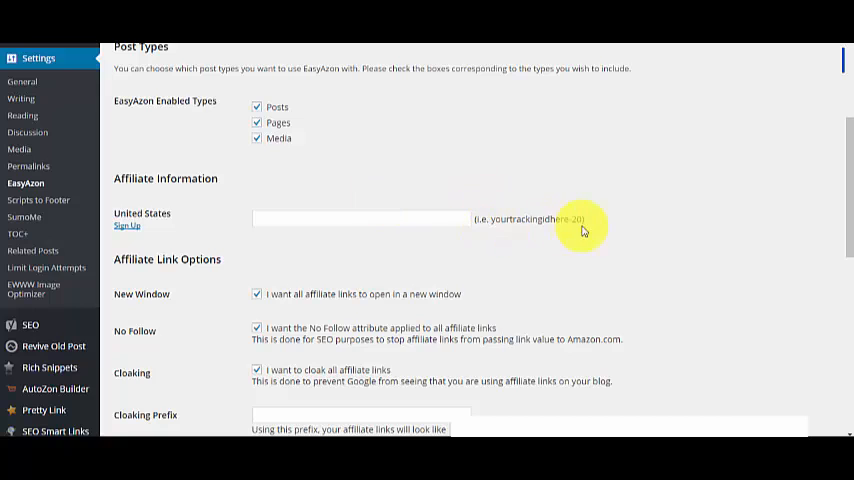
{"action": "mouse_move", "coordinate": [196, 198]}
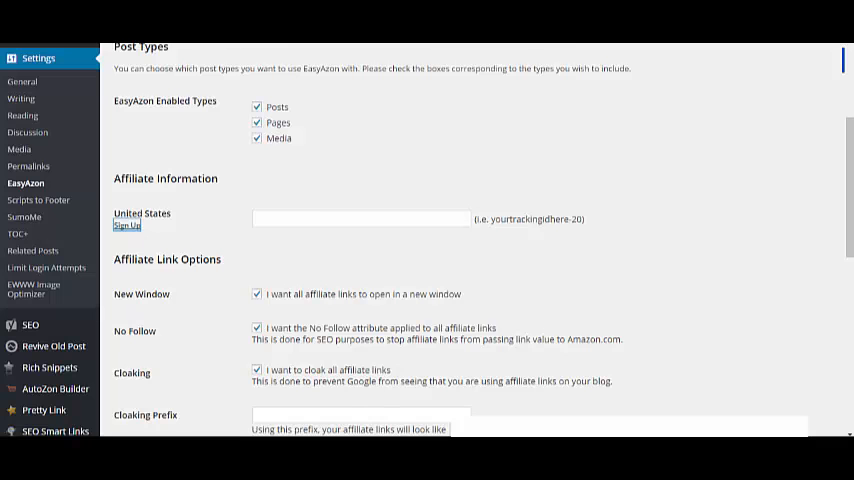
{"action": "mouse_move", "coordinate": [208, 258]}
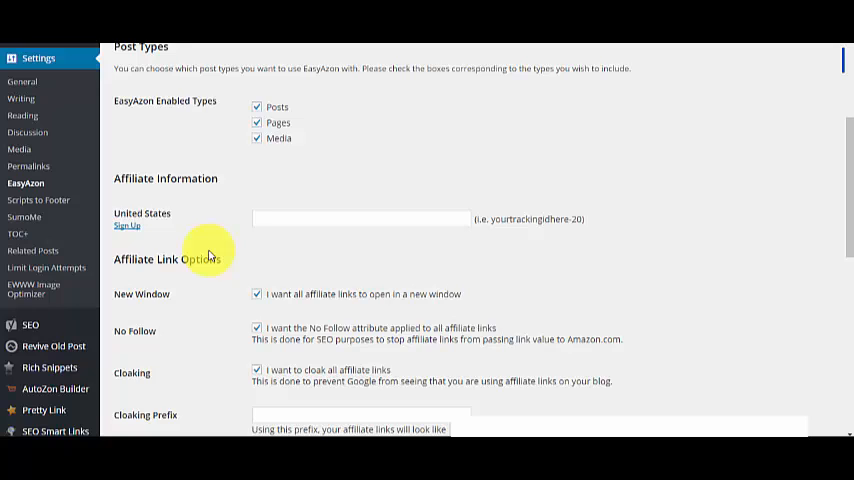
{"action": "mouse_move", "coordinate": [332, 250]}
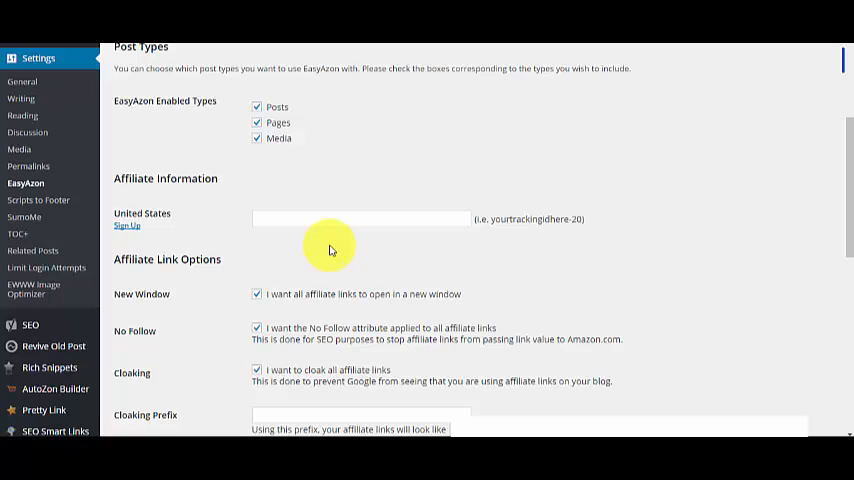
{"action": "mouse_move", "coordinate": [112, 136]}
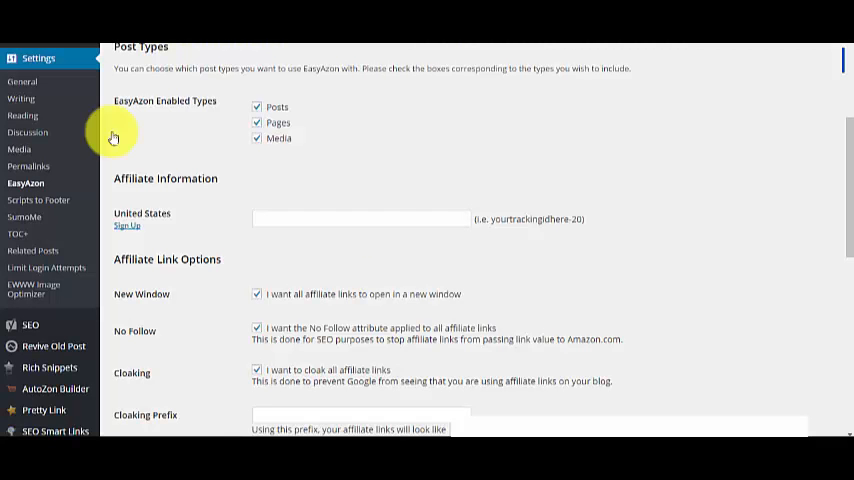
{"action": "scroll", "scroll_direction": "down", "scroll_amount": 3}
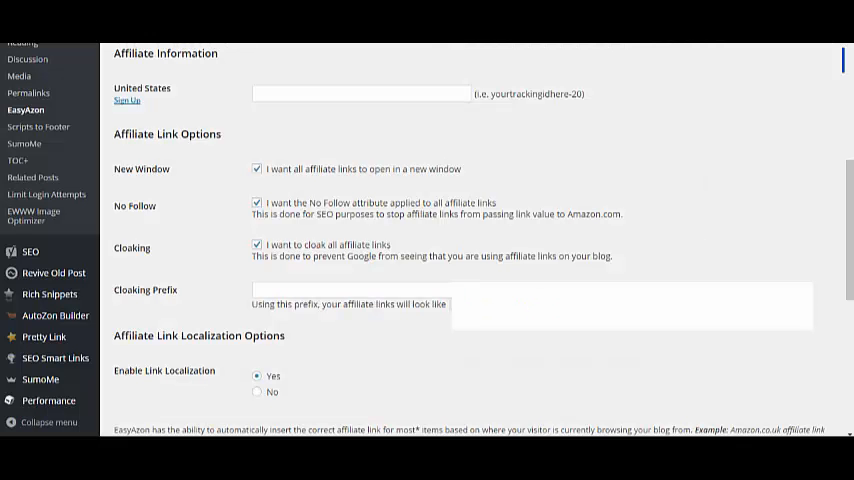
{"action": "mouse_move", "coordinate": [248, 136]}
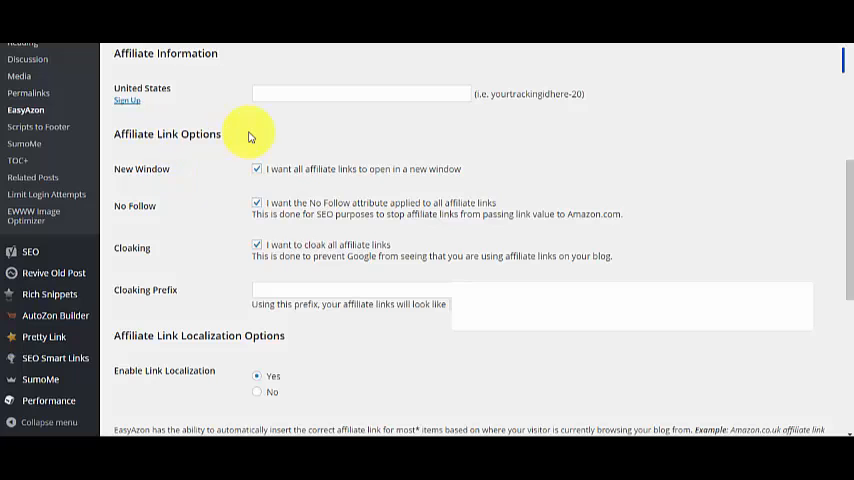
{"action": "mouse_move", "coordinate": [212, 178]}
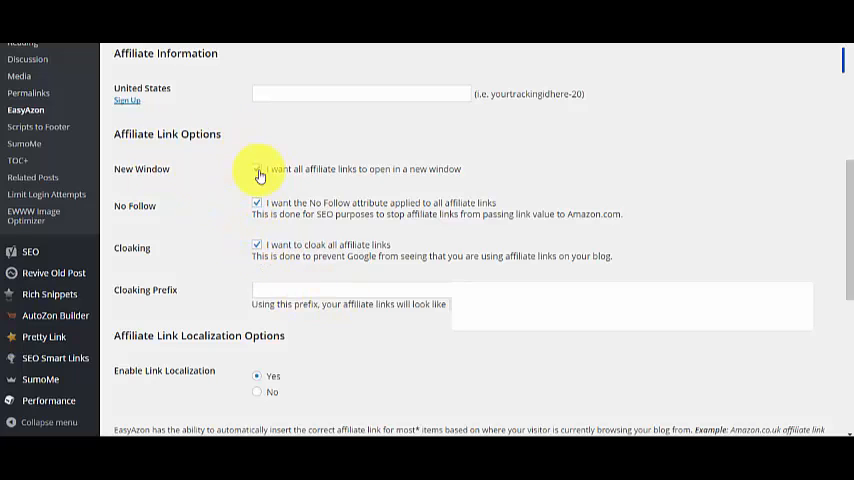
{"action": "left_click", "coordinate": [256, 168]}
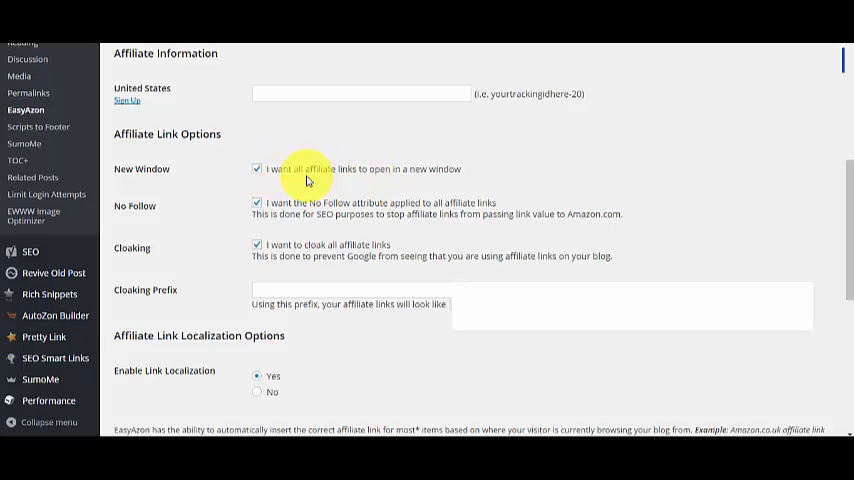
{"action": "mouse_move", "coordinate": [496, 232]}
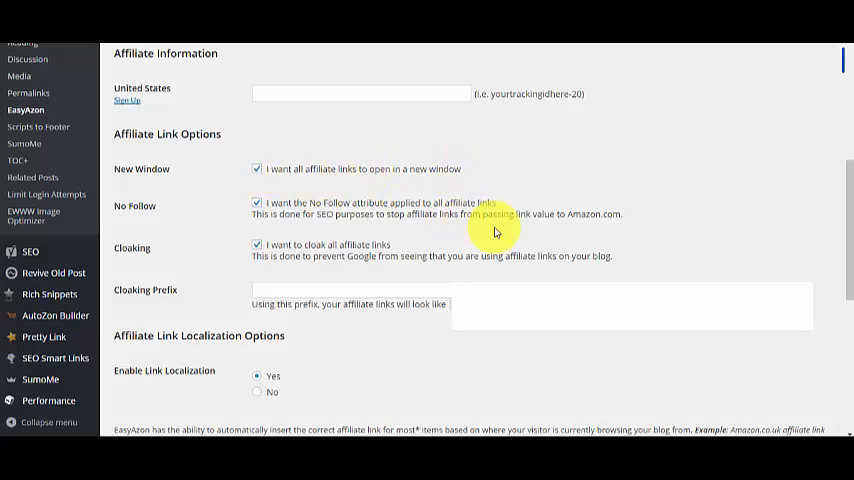
{"action": "mouse_move", "coordinate": [300, 180]}
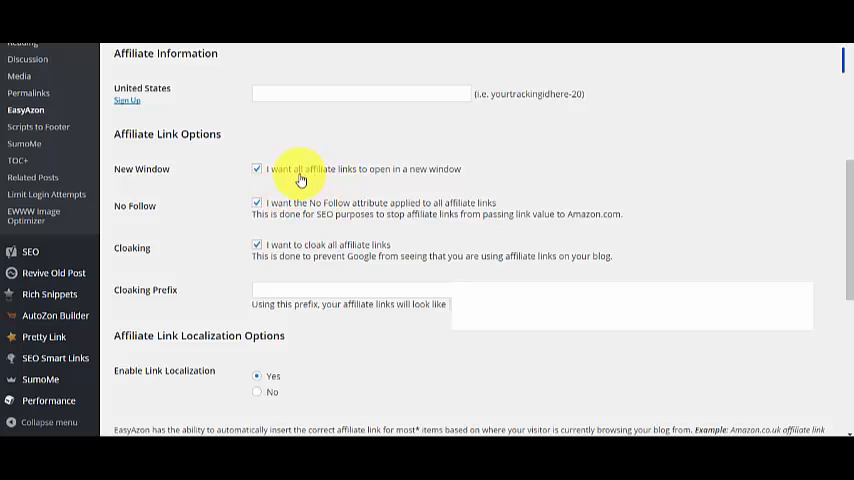
{"action": "mouse_move", "coordinate": [520, 188]}
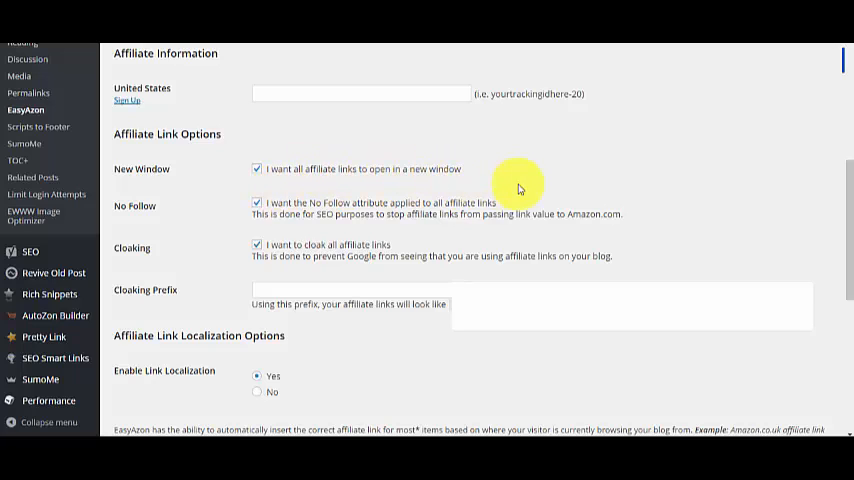
{"action": "mouse_move", "coordinate": [320, 204]}
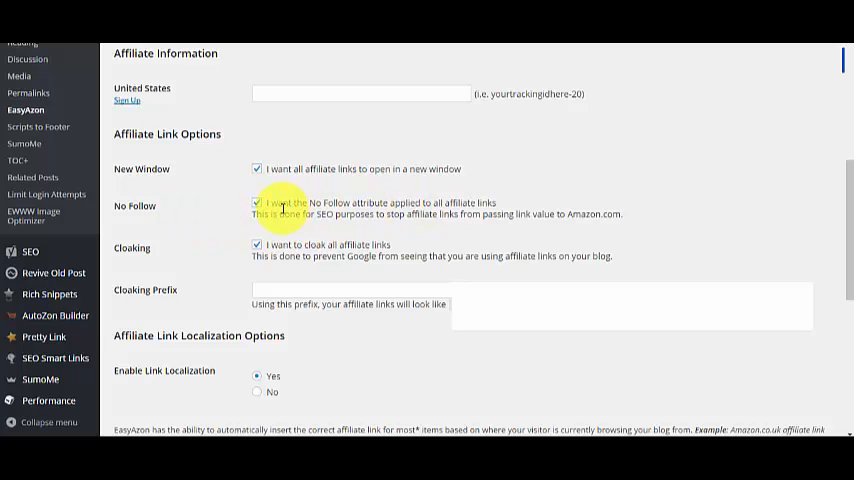
{"action": "mouse_move", "coordinate": [478, 208]}
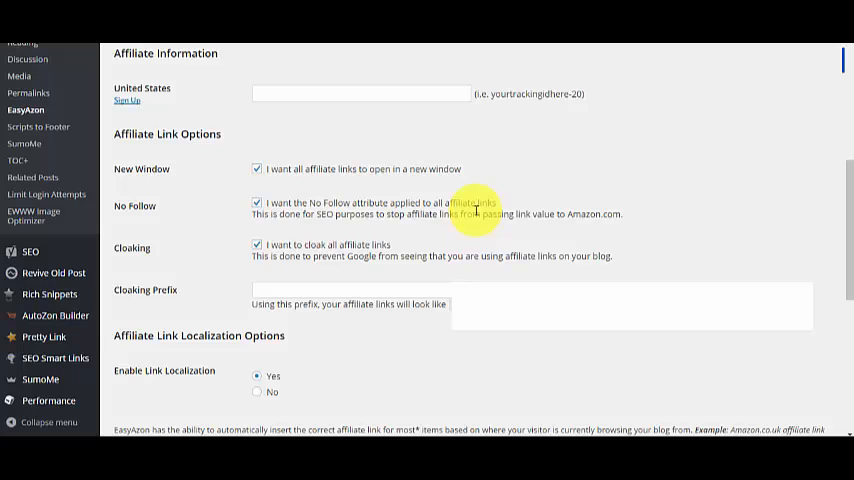
{"action": "mouse_move", "coordinate": [290, 252]}
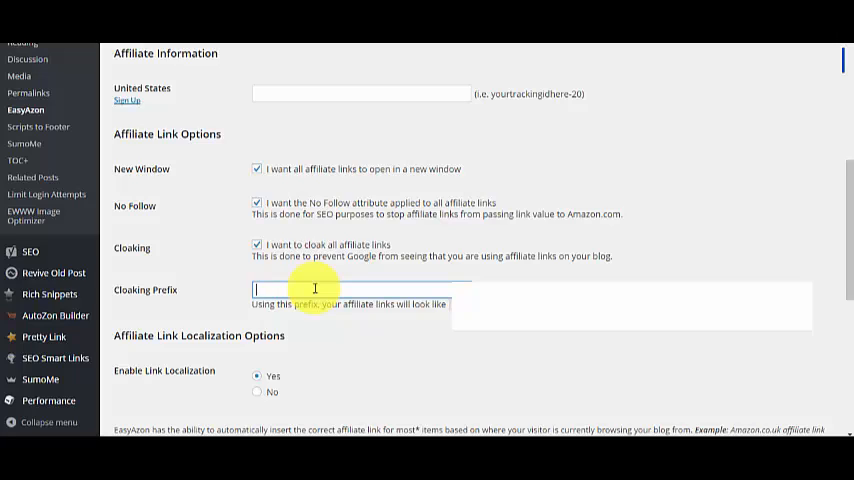
{"action": "type", "text": "ge"}
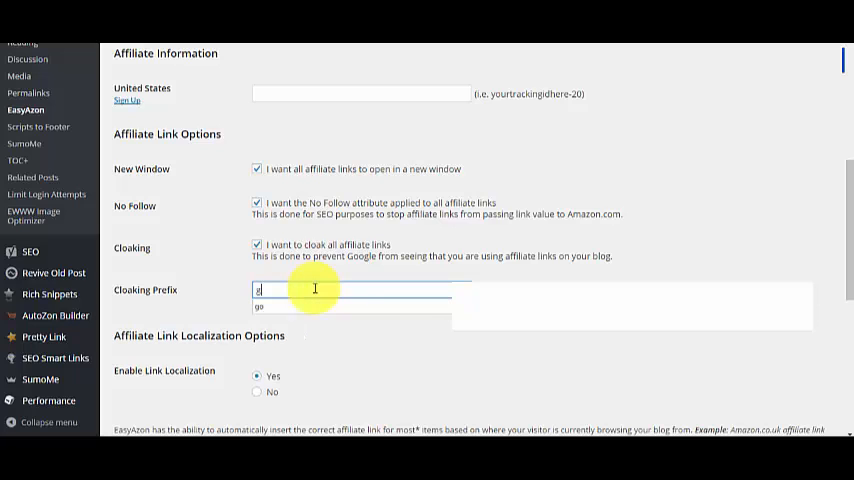
{"action": "type", "text": "et"}
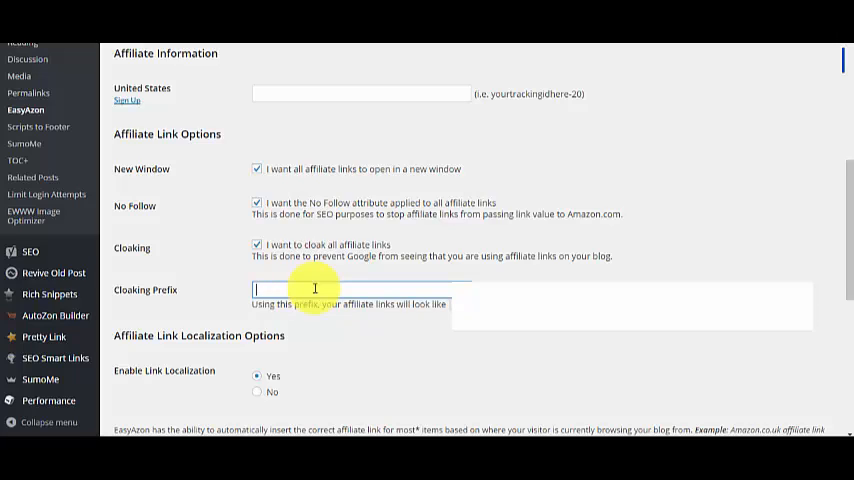
{"action": "type", "text": "go"}
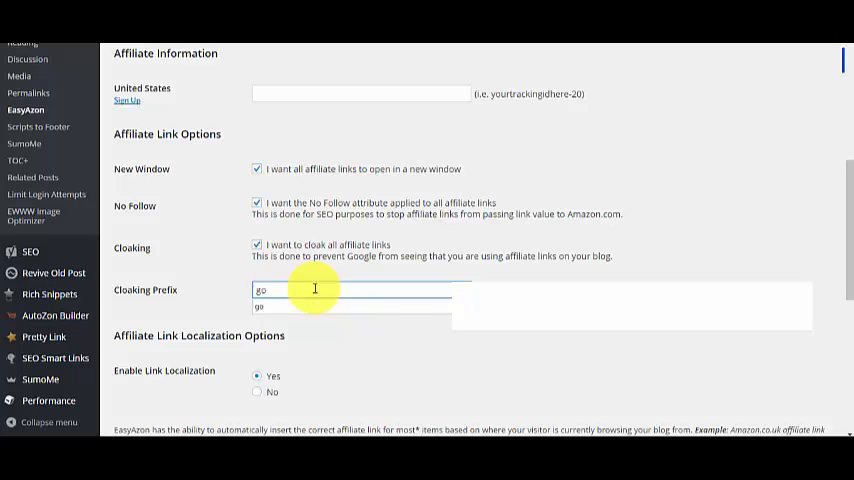
{"action": "type", "text": "reco"}
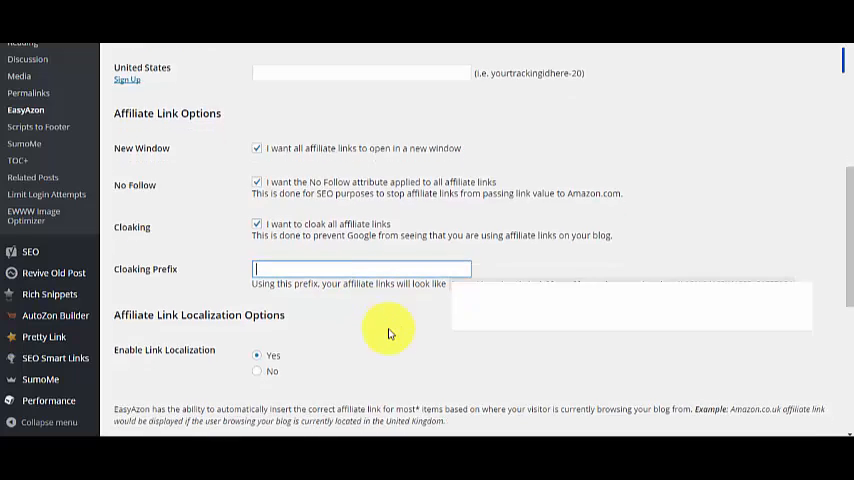
{"action": "scroll", "scroll_direction": "down", "scroll_amount": 3}
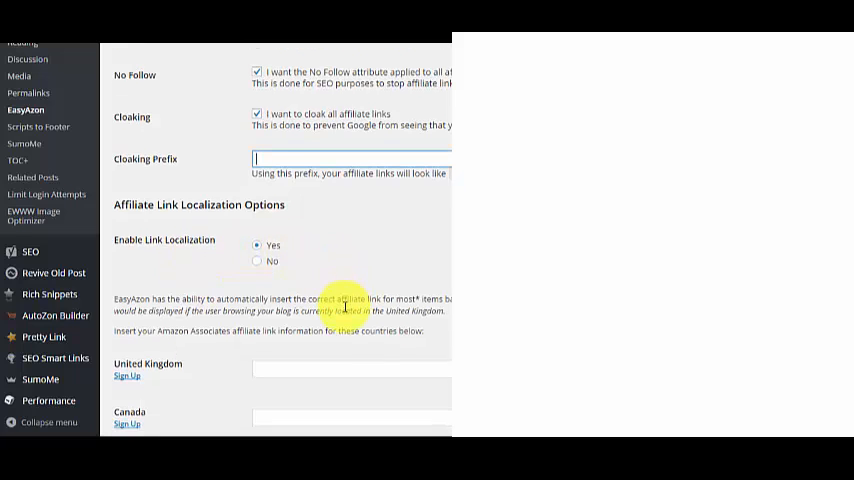
{"action": "scroll", "scroll_direction": "down", "scroll_amount": 3}
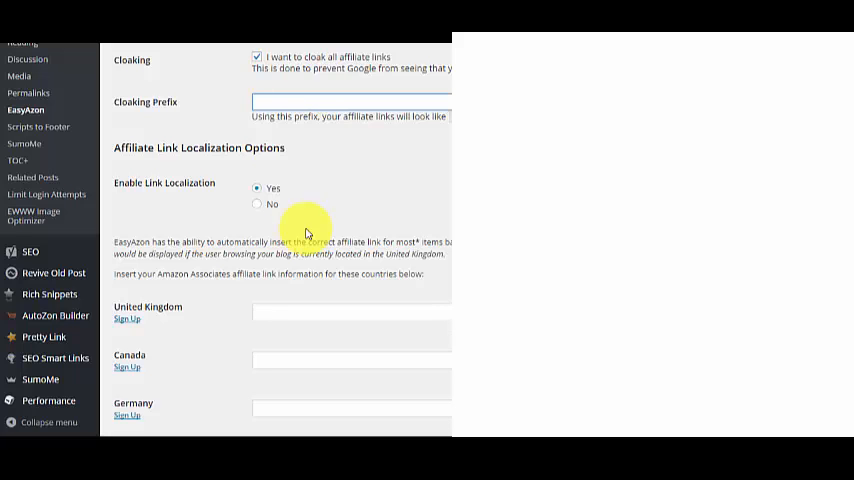
{"action": "scroll", "scroll_direction": "down", "scroll_amount": 3}
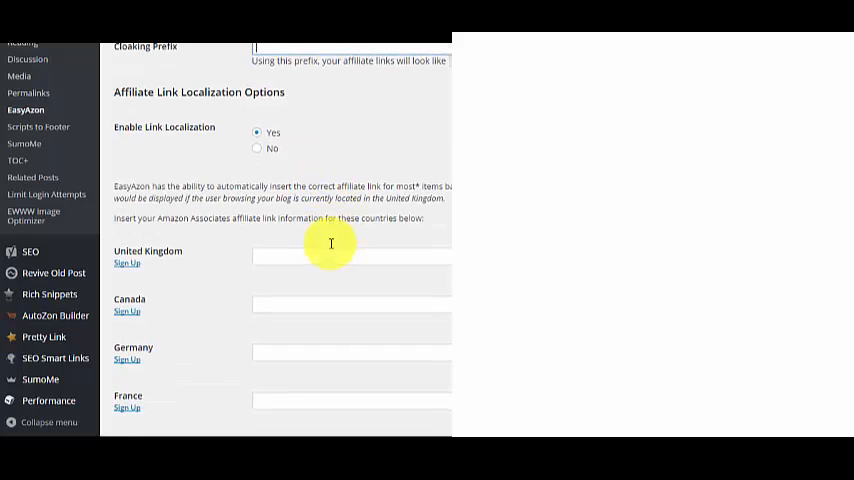
{"action": "scroll", "scroll_direction": "down", "scroll_amount": 3}
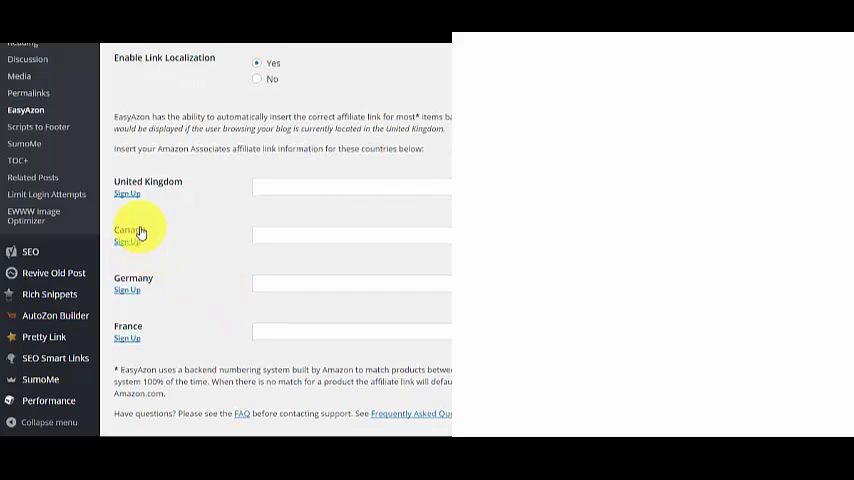
{"action": "mouse_move", "coordinate": [136, 196]}
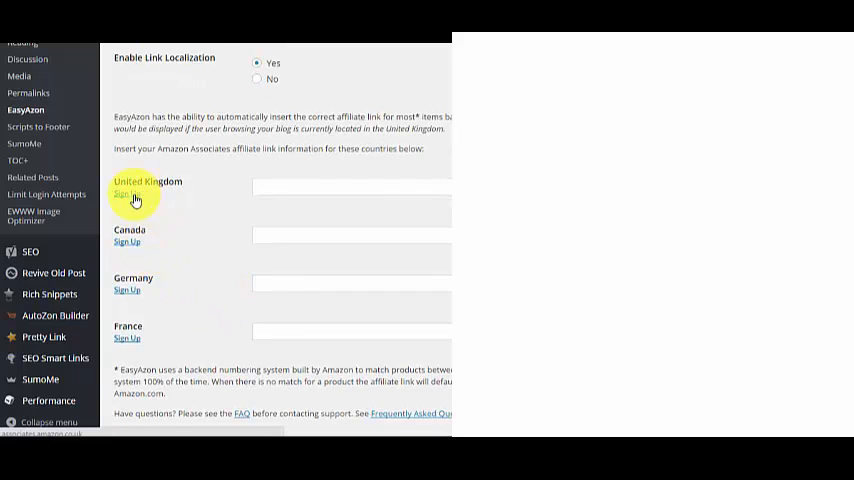
{"action": "scroll", "scroll_direction": "down", "scroll_amount": 3}
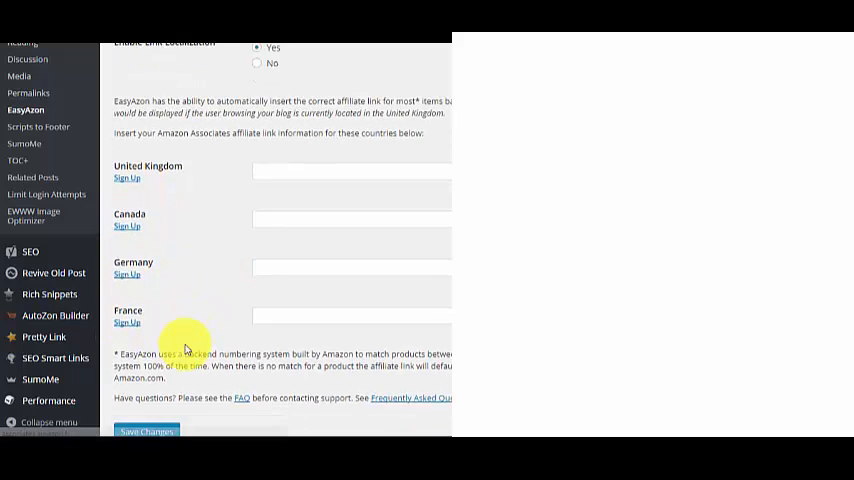
{"action": "scroll", "scroll_direction": "down", "scroll_amount": 3}
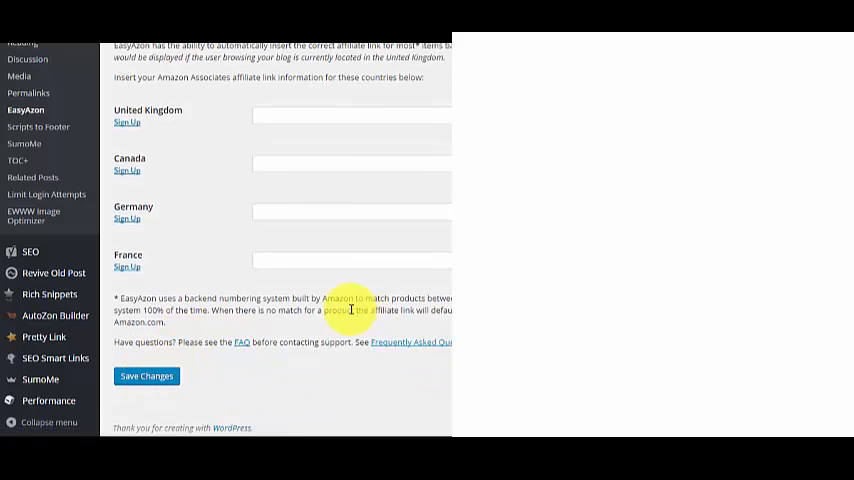
{"action": "scroll", "scroll_direction": "up", "scroll_amount": 3}
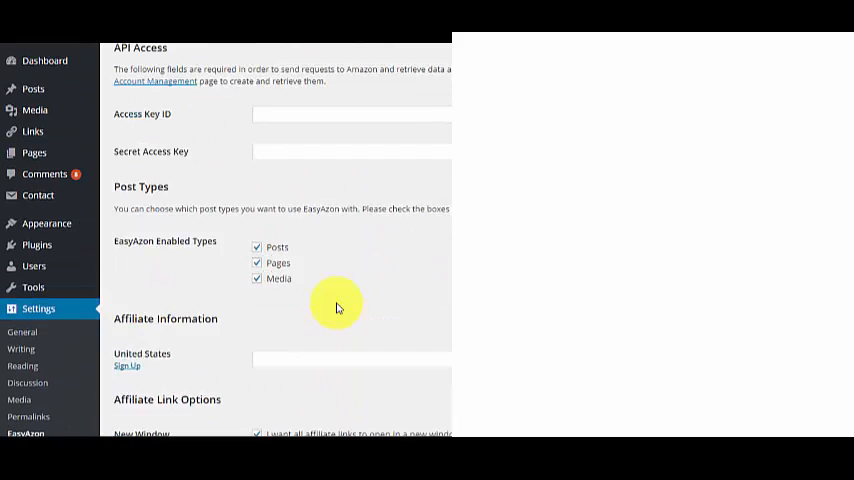
{"action": "scroll", "scroll_direction": "up", "scroll_amount": 3}
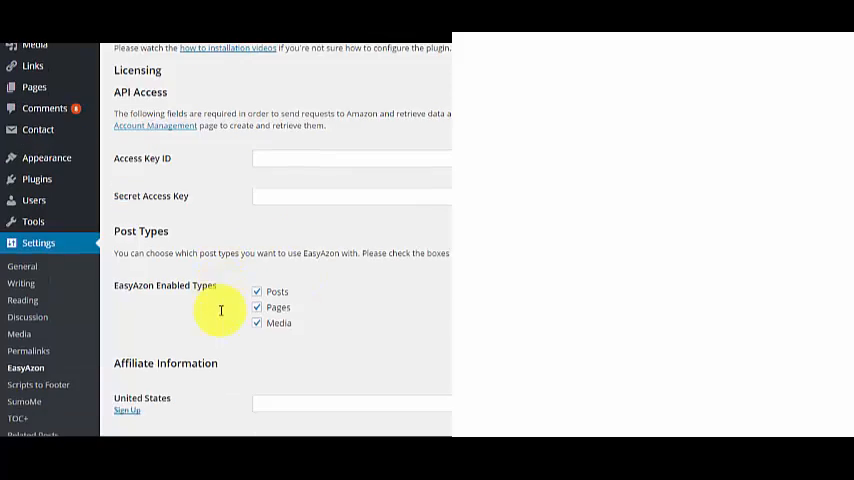
{"action": "scroll", "scroll_direction": "up", "scroll_amount": 3}
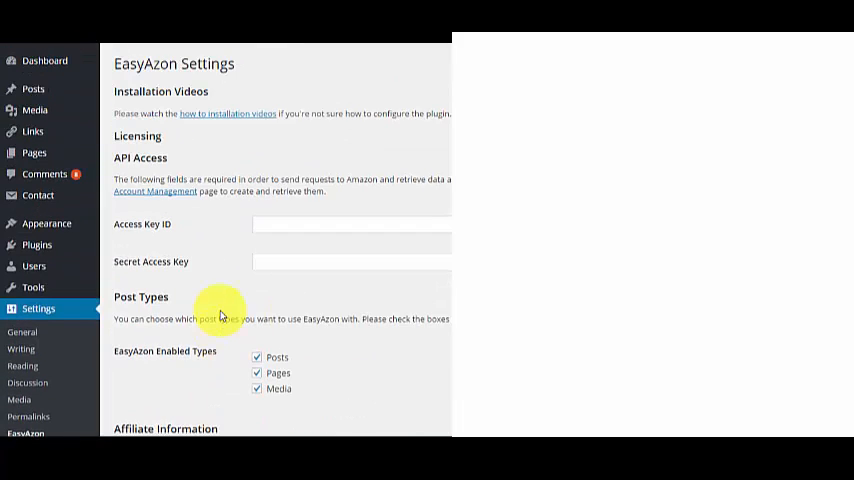
{"action": "mouse_move", "coordinate": [336, 176]}
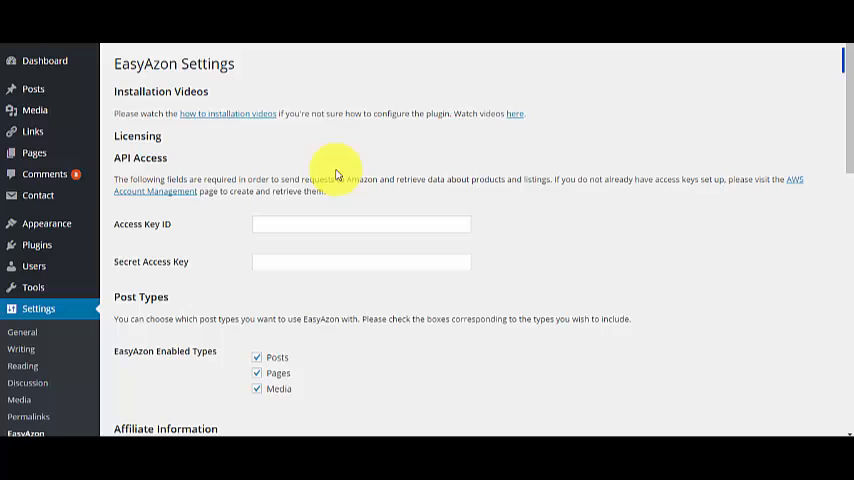
{"action": "mouse_move", "coordinate": [388, 264]}
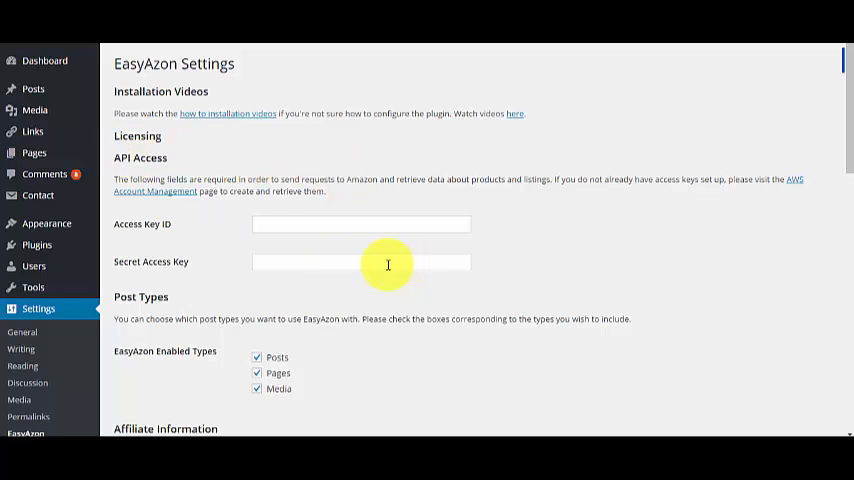
{"action": "mouse_move", "coordinate": [230, 236]}
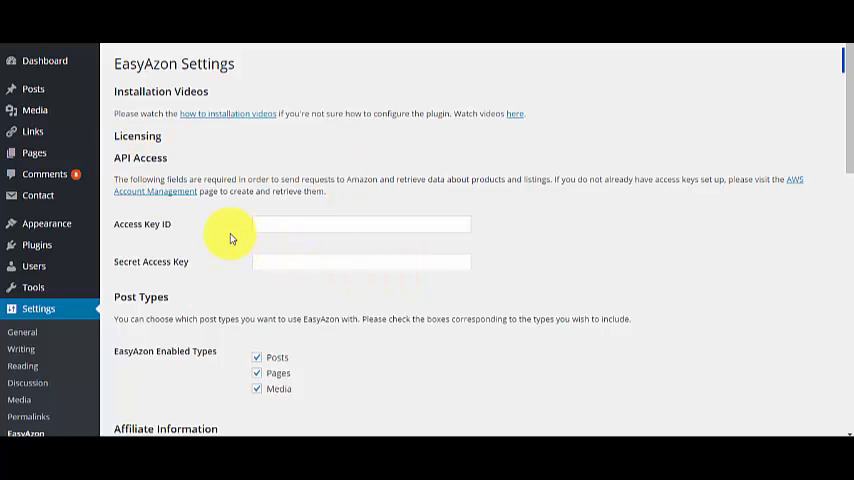